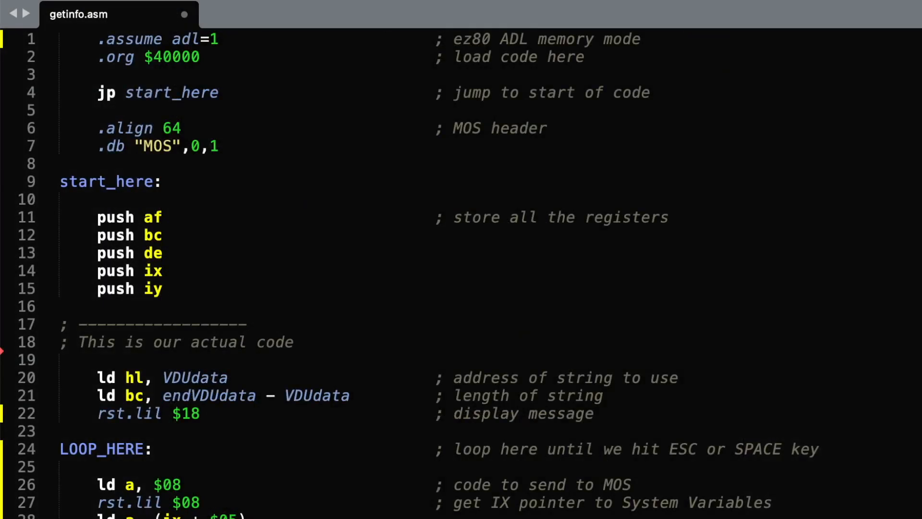
mouse_move(788, 473)
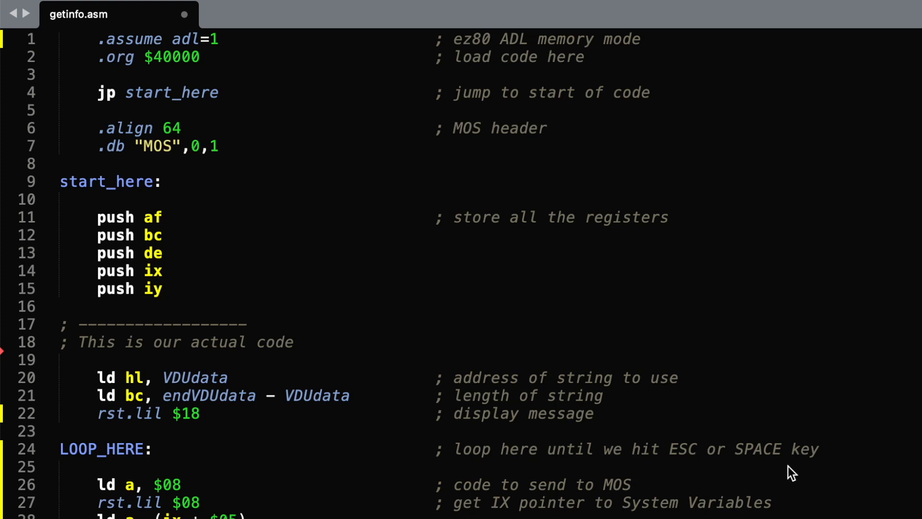
mouse_move(290, 413)
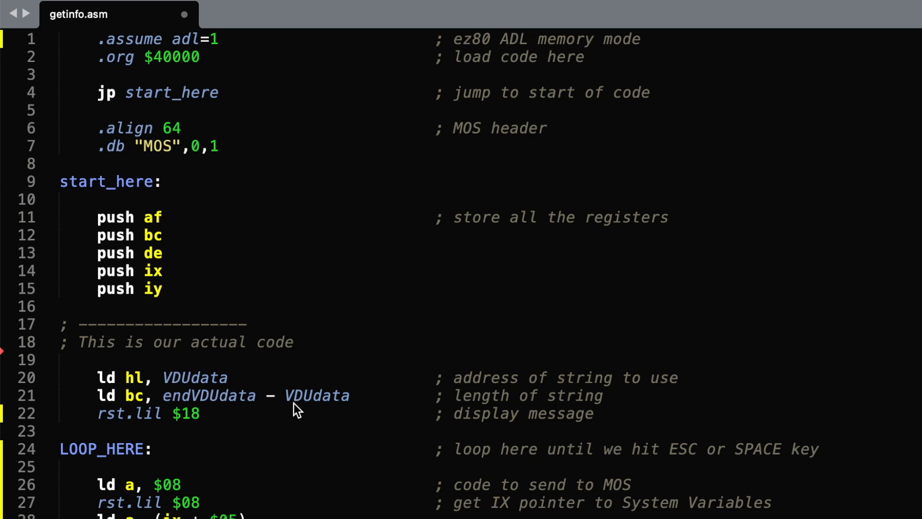
Step: Look over the getinfo.asm source, selecting words in the keyboard-check code
scroll(down, 3)
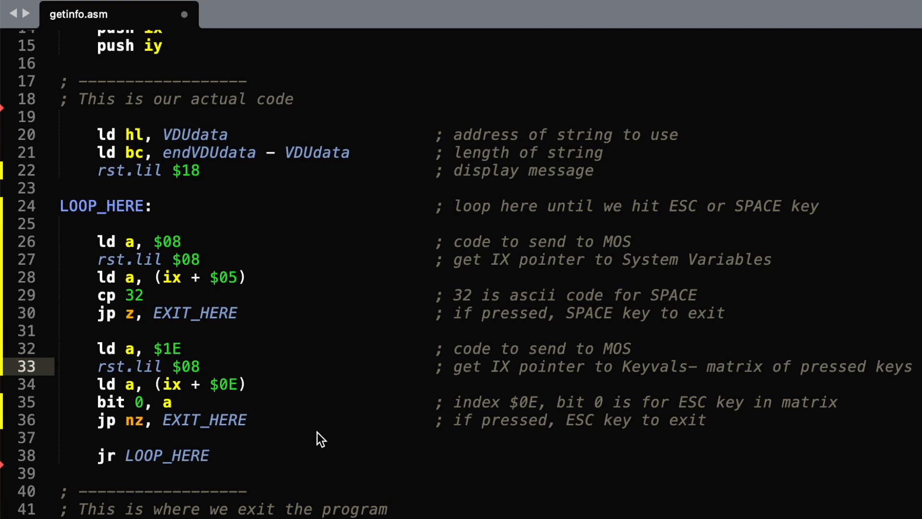
mouse_move(106, 245)
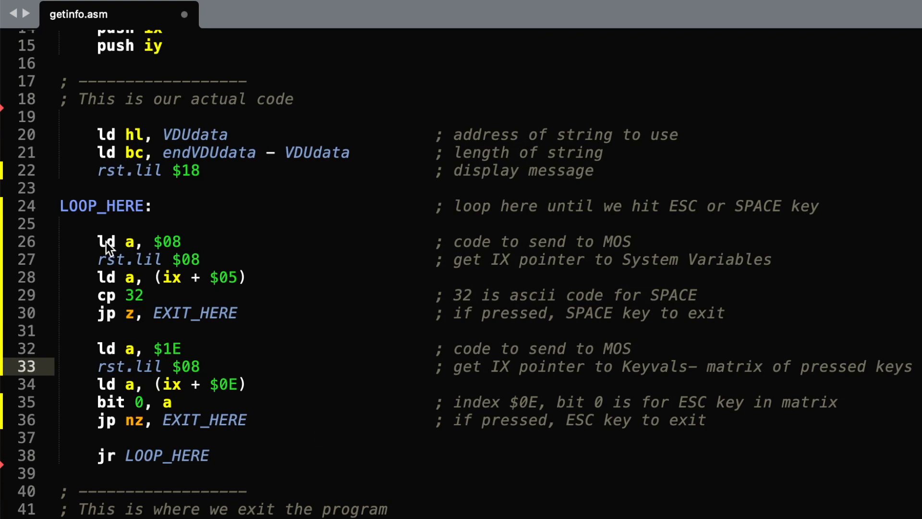
mouse_move(501, 231)
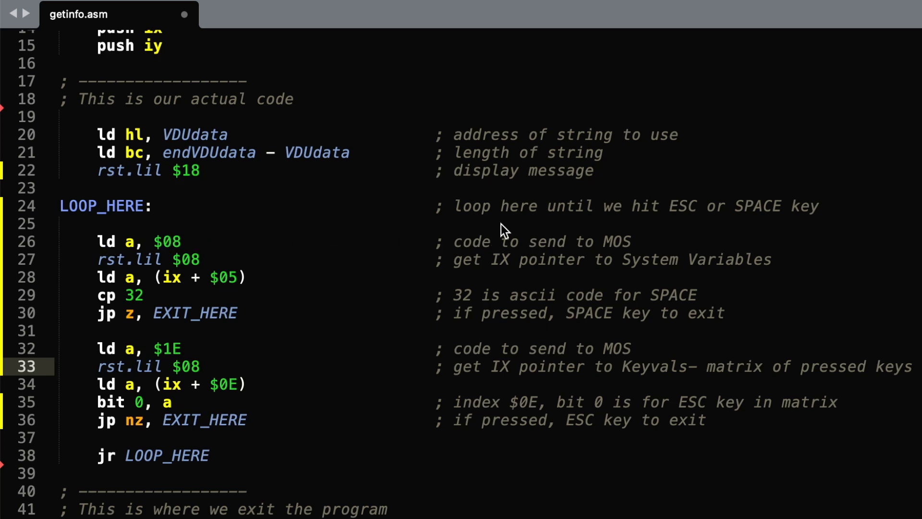
mouse_move(628, 239)
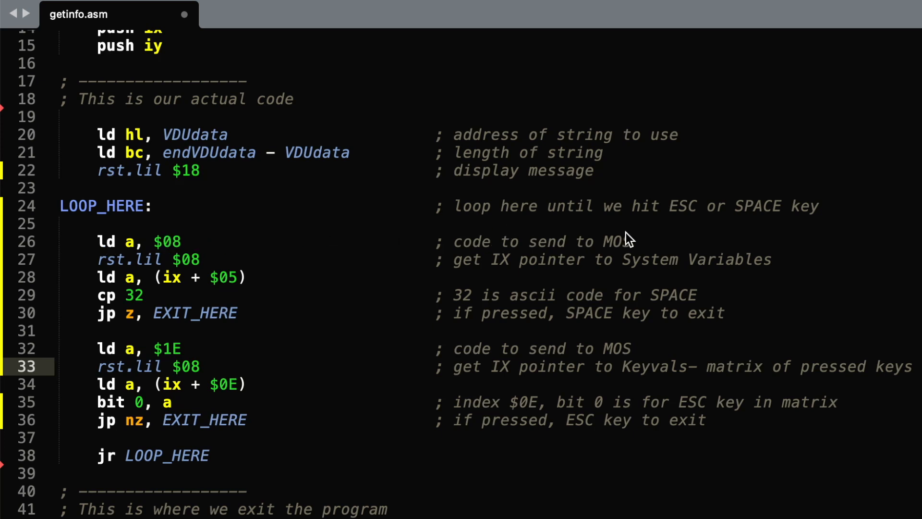
mouse_move(590, 248)
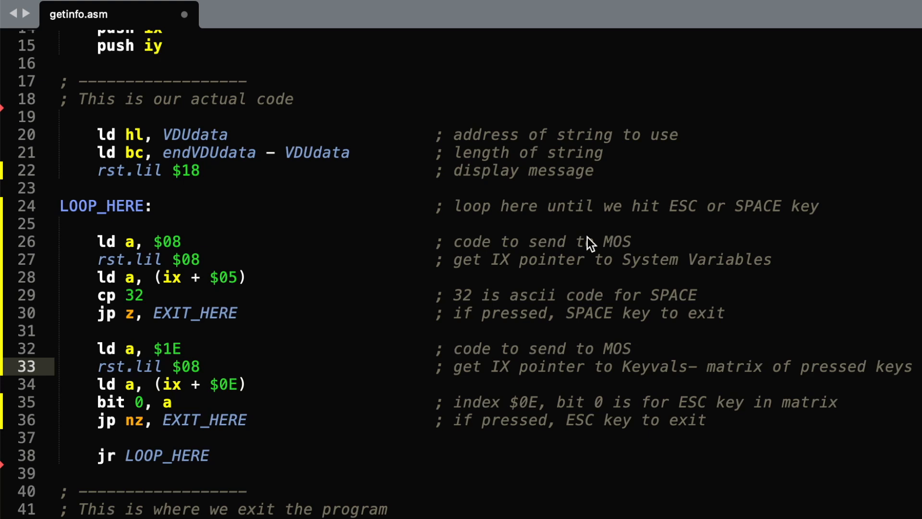
mouse_move(173, 288)
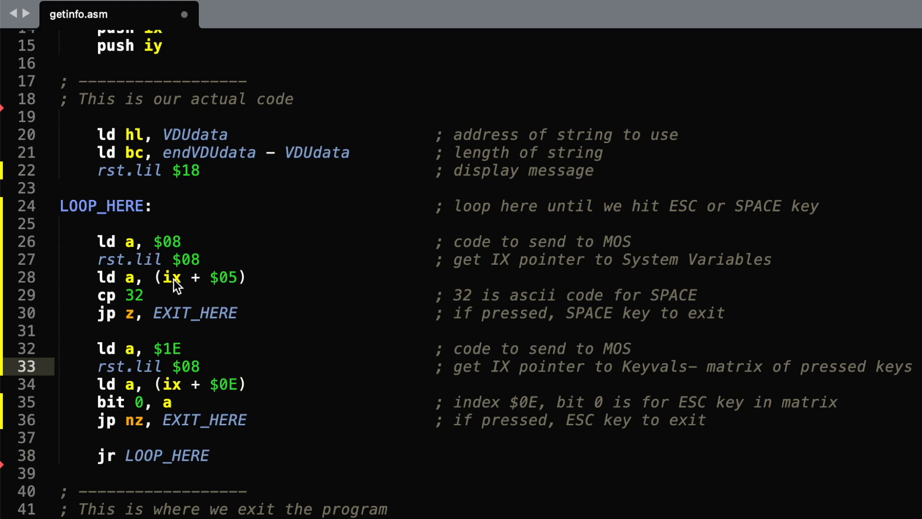
mouse_move(176, 256)
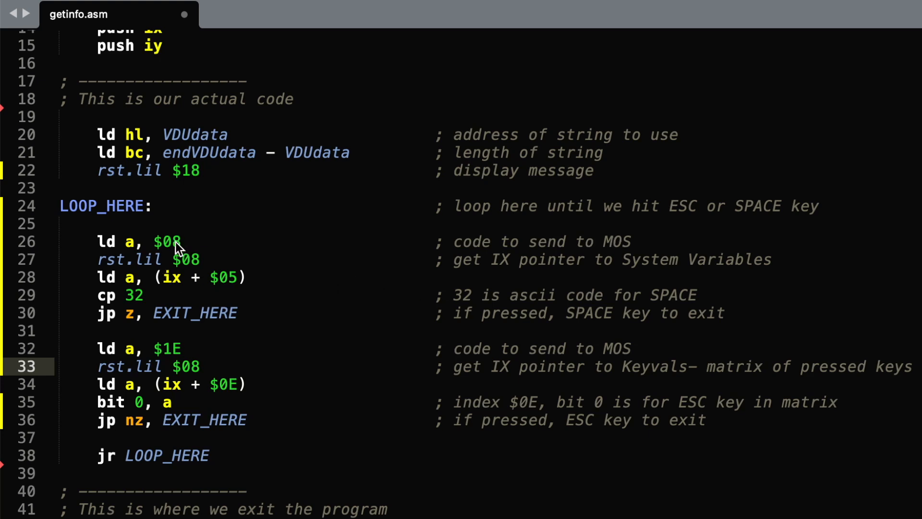
mouse_move(131, 266)
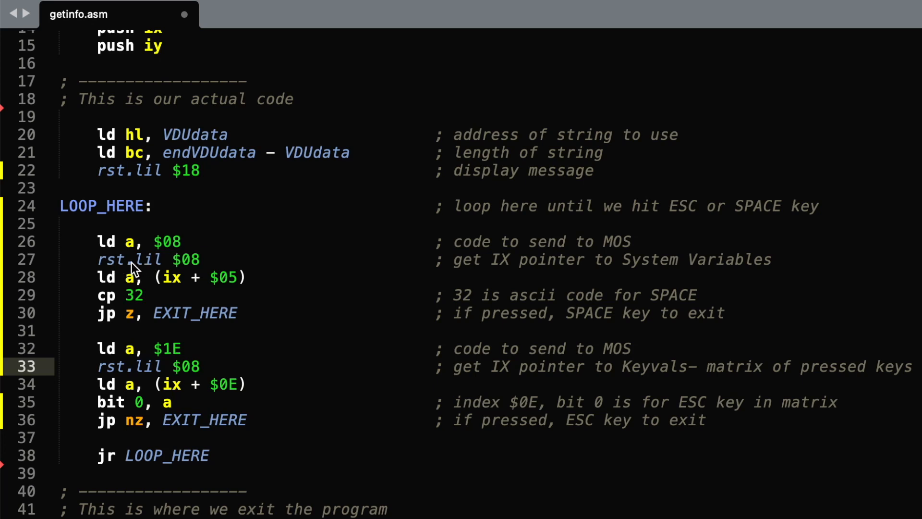
mouse_move(195, 303)
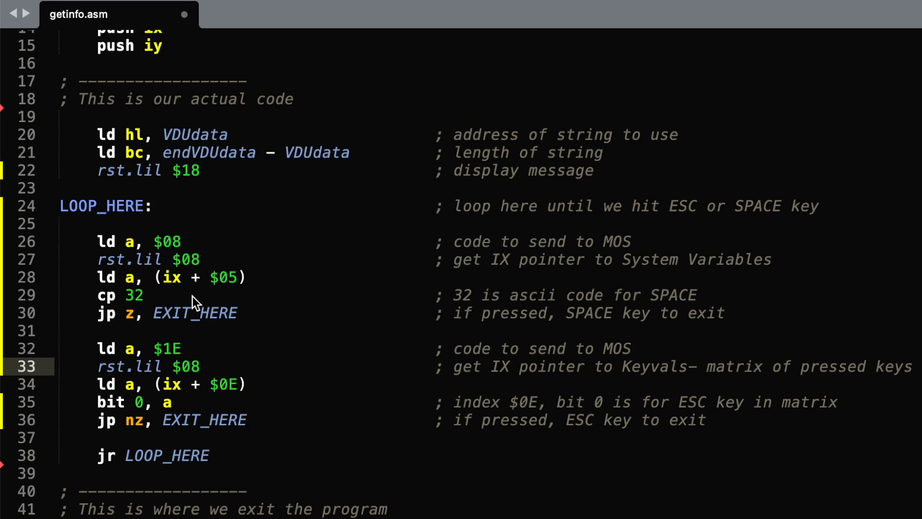
mouse_move(175, 283)
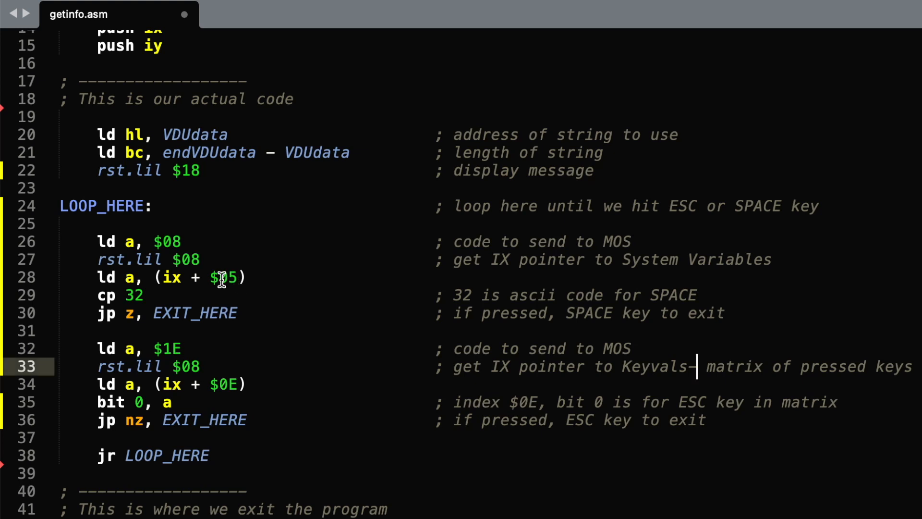
double_click(226, 278)
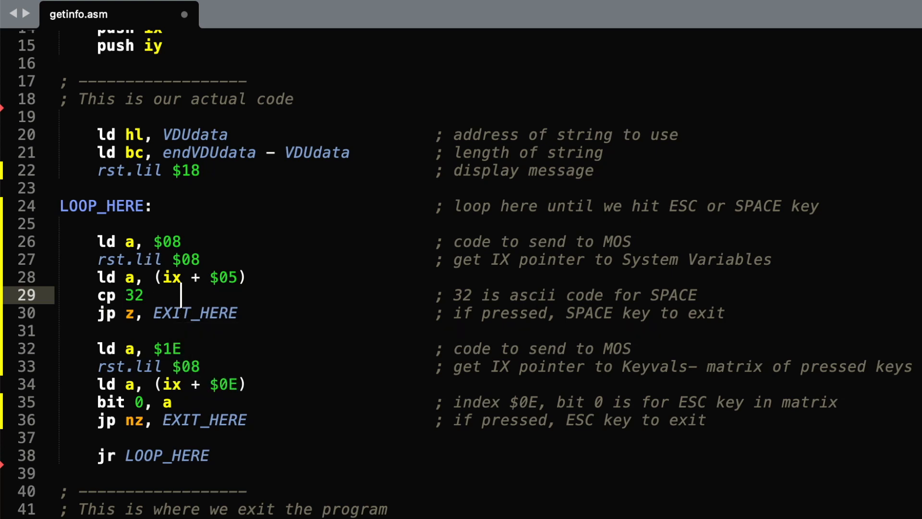
mouse_move(317, 403)
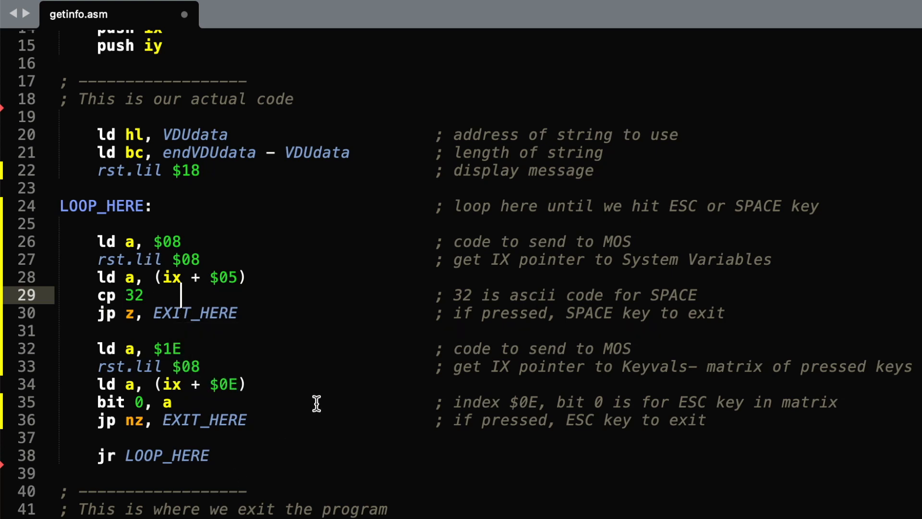
click(257, 349)
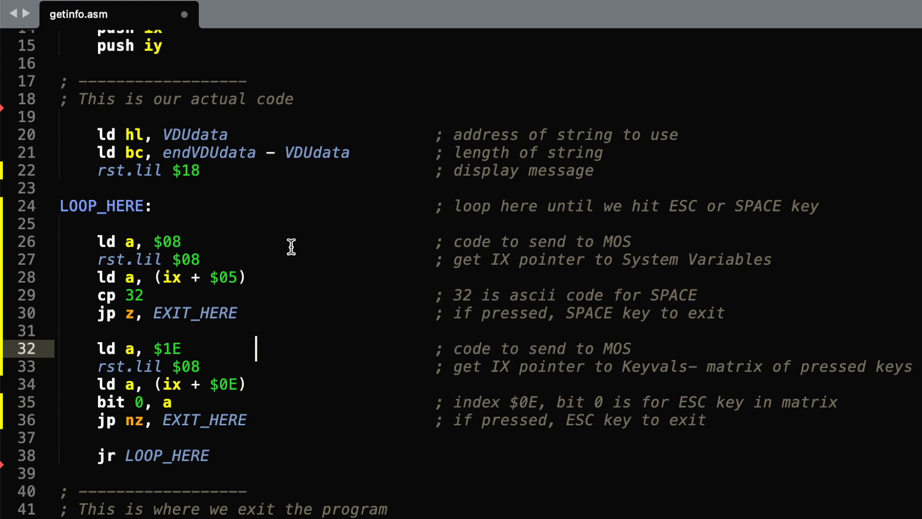
mouse_move(460, 345)
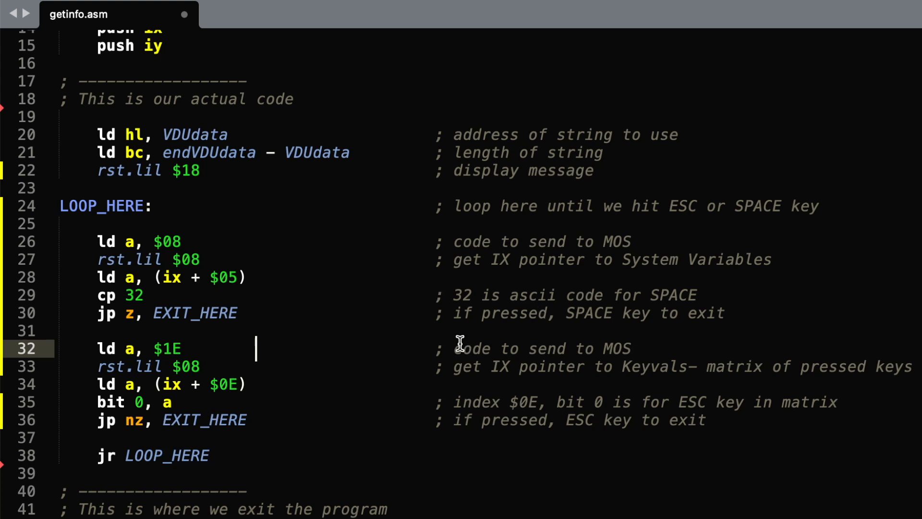
double_click(173, 349)
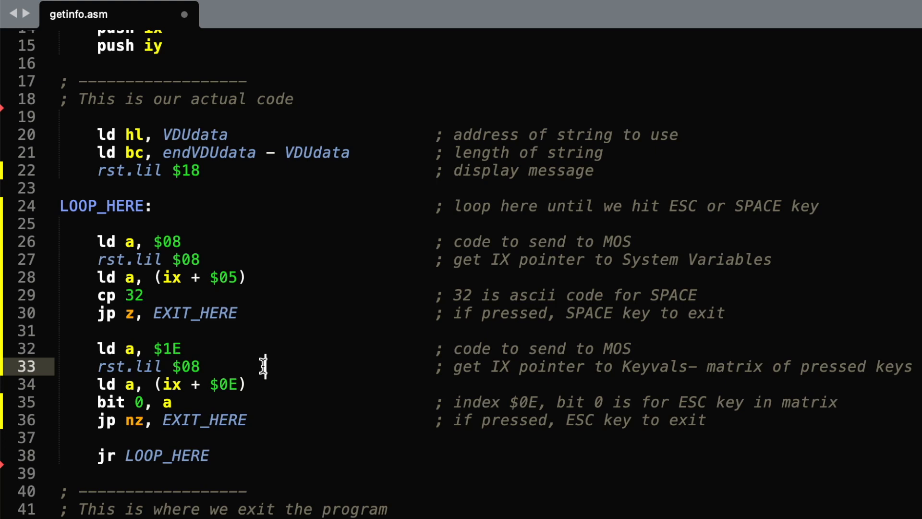
mouse_move(264, 367)
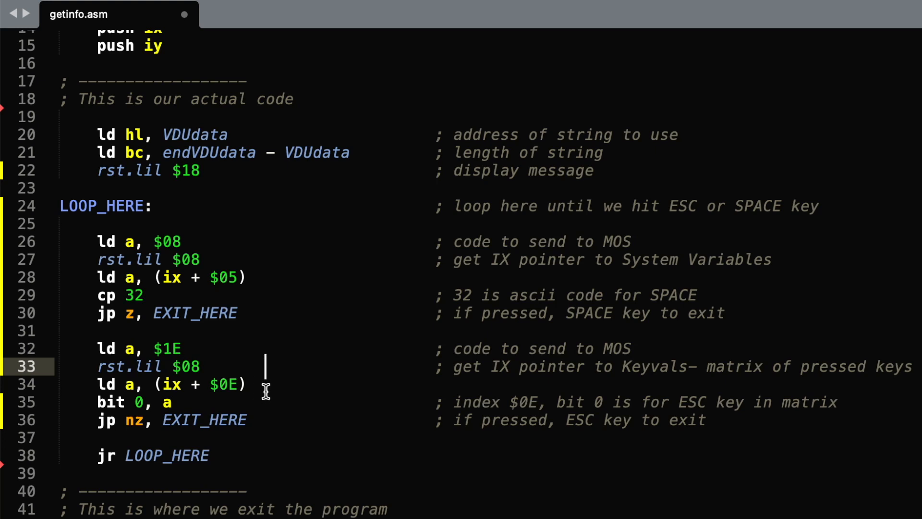
mouse_move(269, 389)
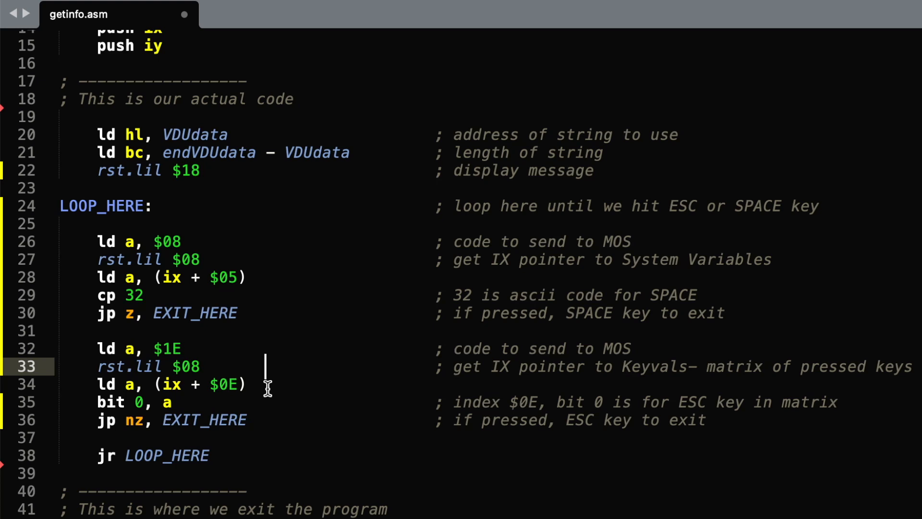
mouse_move(323, 377)
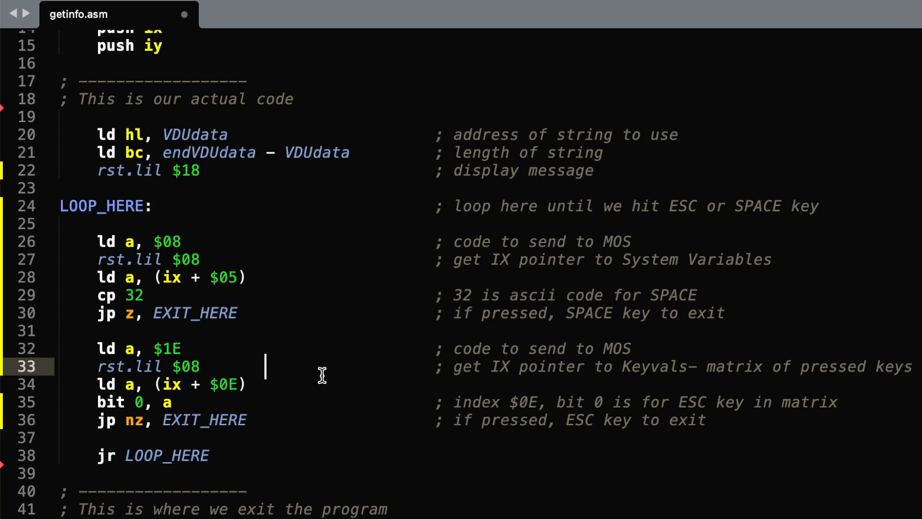
mouse_move(316, 381)
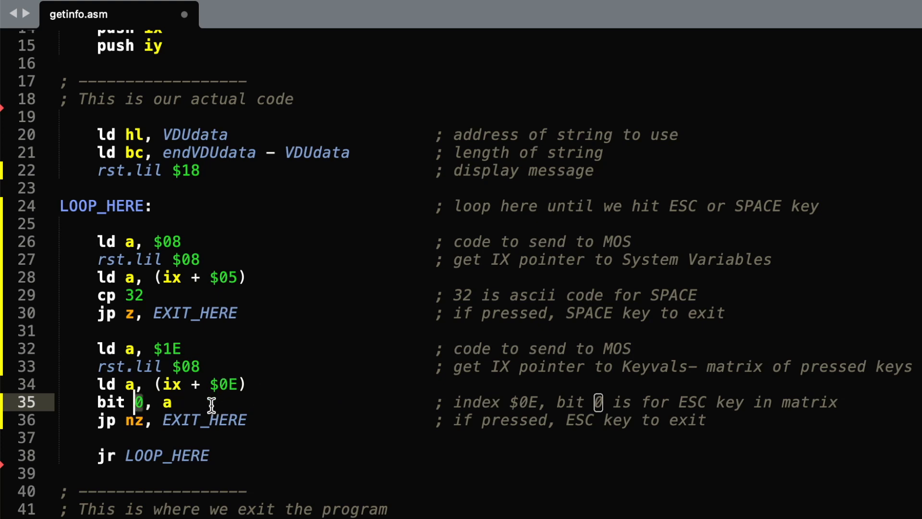
mouse_move(232, 405)
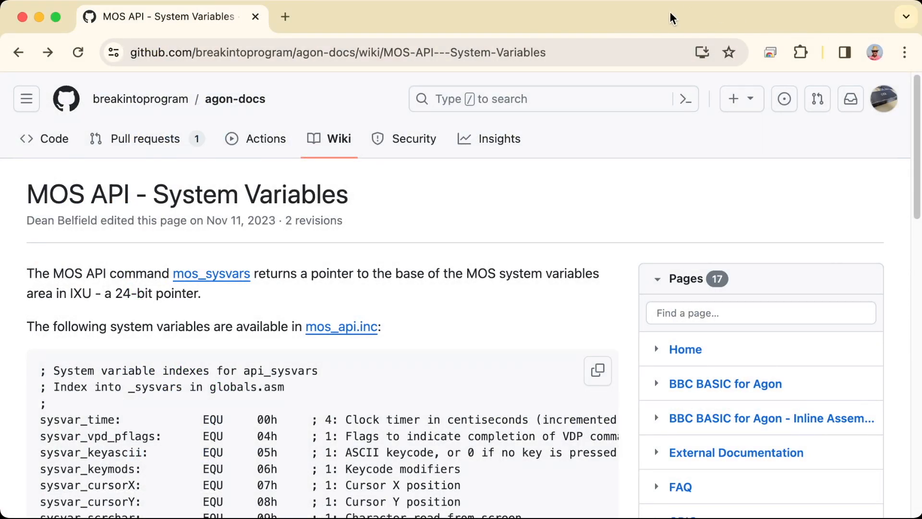
Step: Scroll the System Variables wiki page and switch to the MOS API - Virtual Keyboard page
scroll(down, 3)
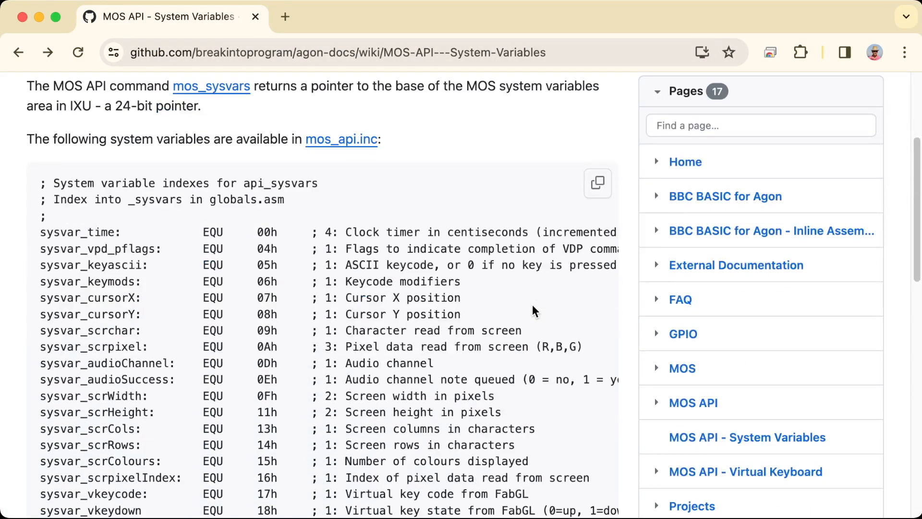
mouse_move(398, 249)
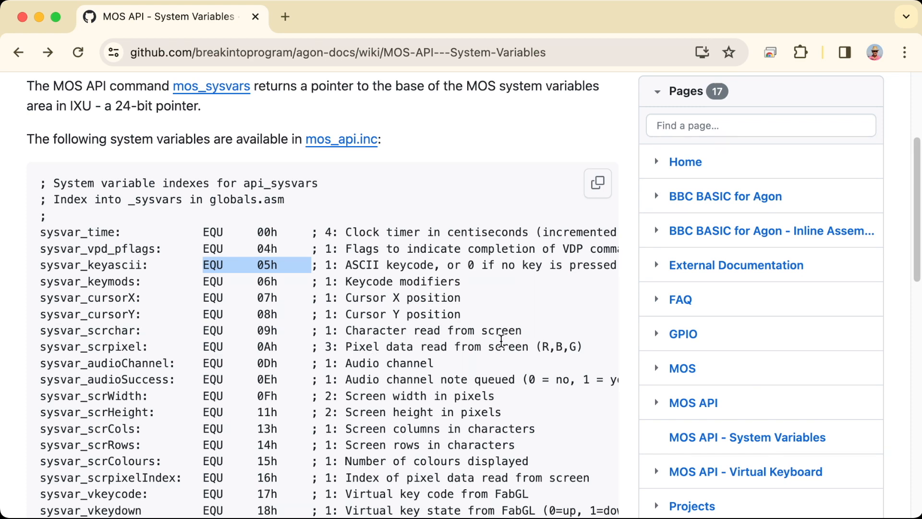
scroll(down, 3)
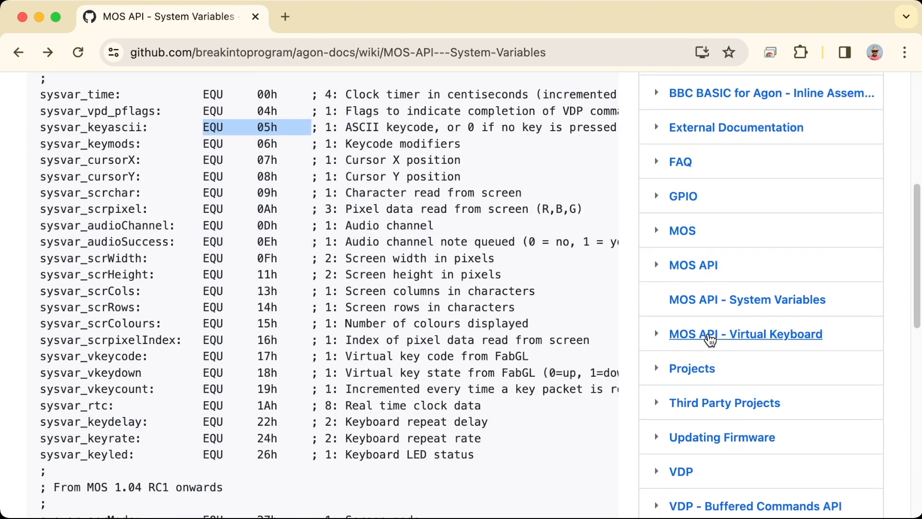
click(745, 335)
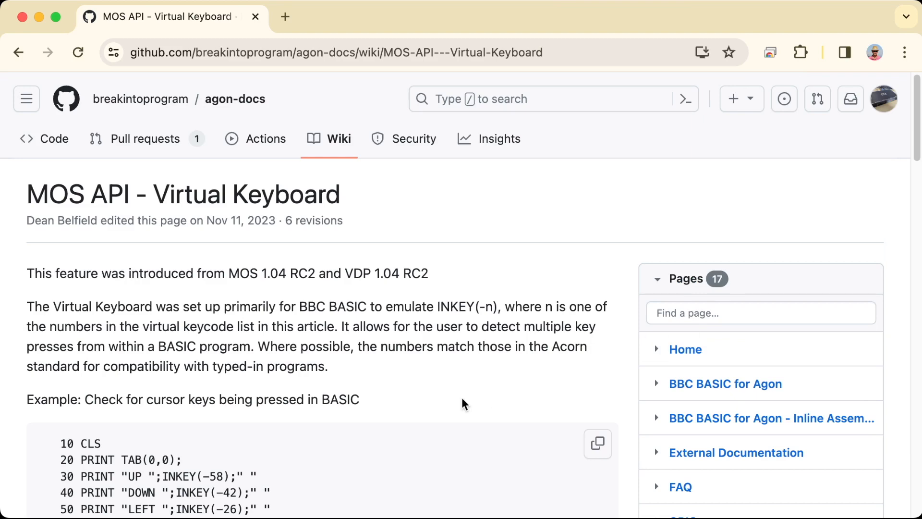
scroll(down, 3)
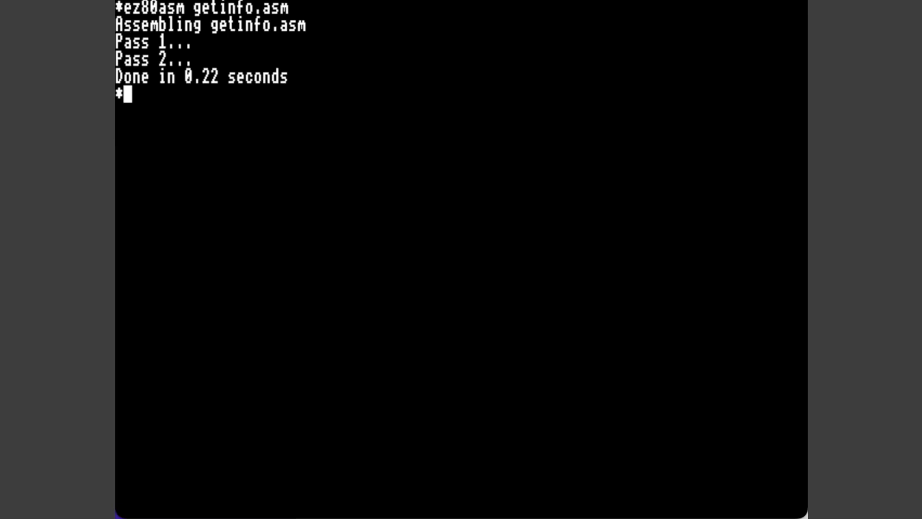
Step: Load and run getinfo.bin in the emulator, then list the hostfs directory with dir
text(load)
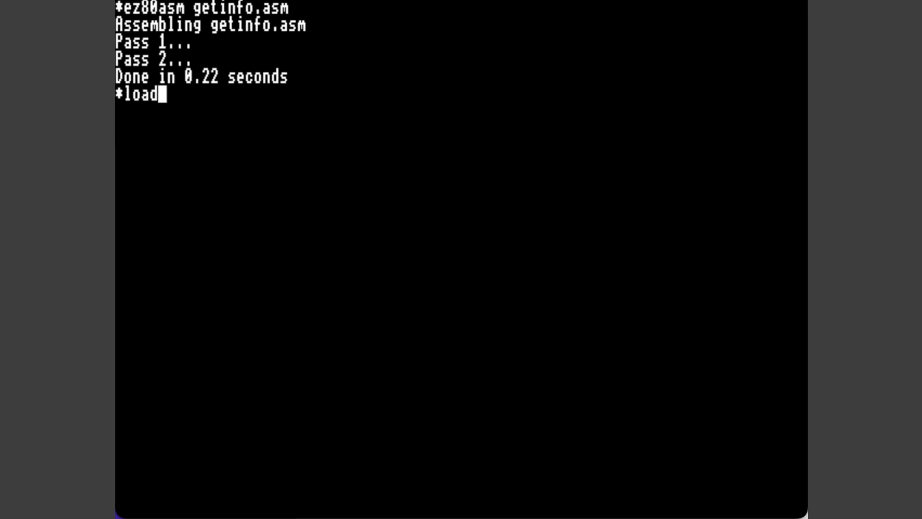
text(getinfo)
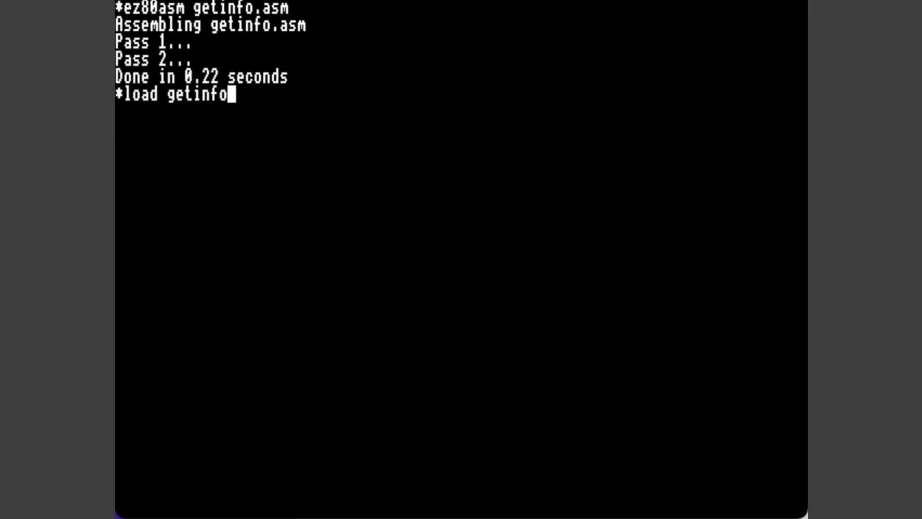
text(.bin)
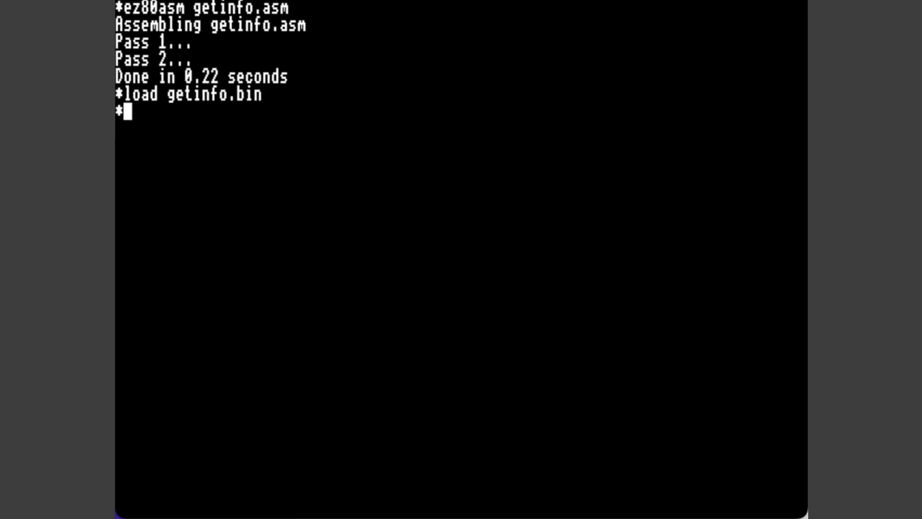
key(Return)
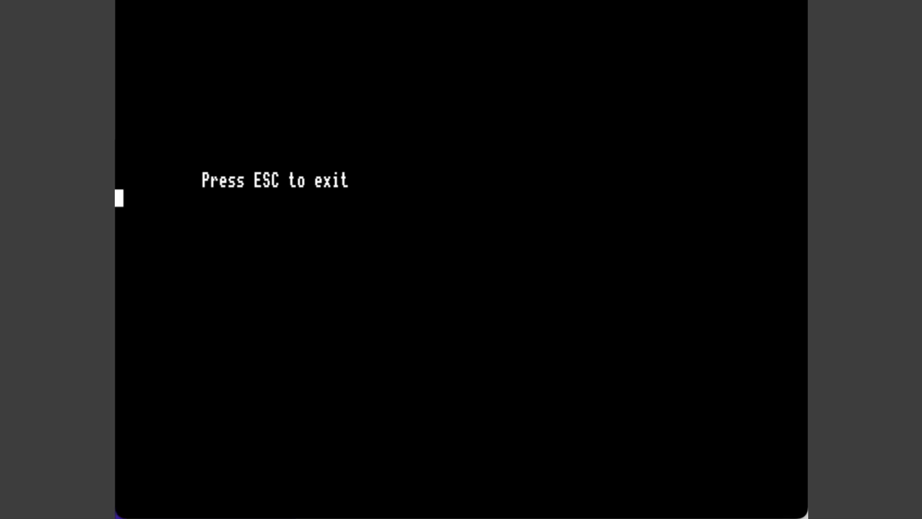
text(dir)
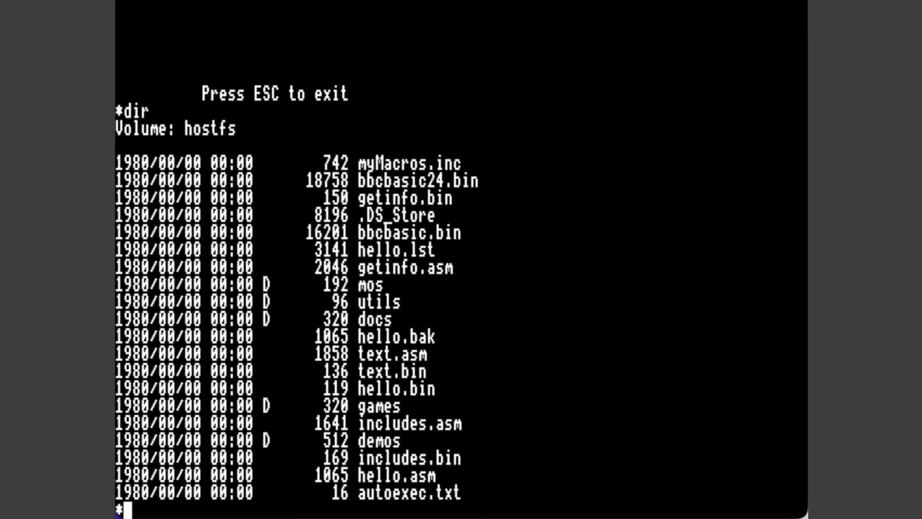